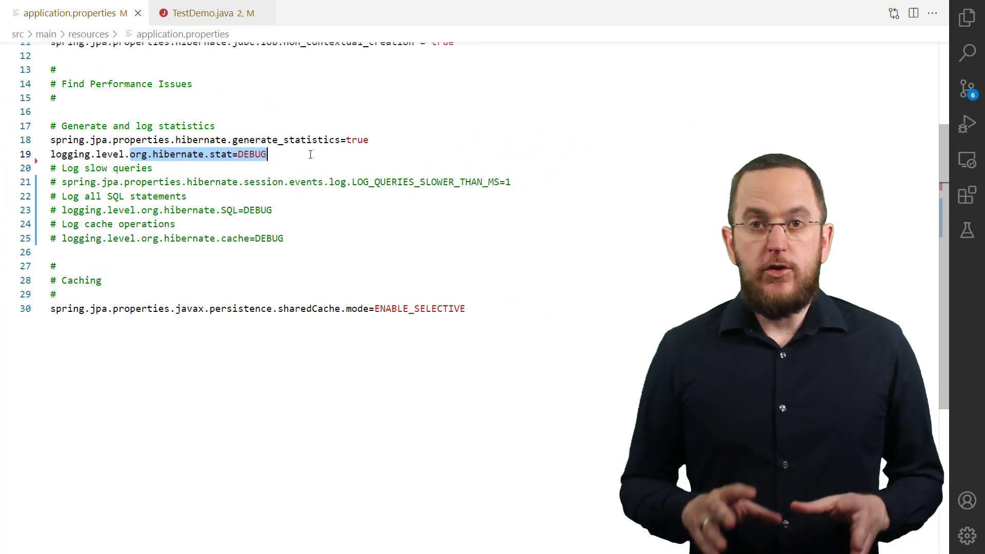
# Switch from application.properties to the TestDemo.java test class.
pyautogui.click(208, 12)
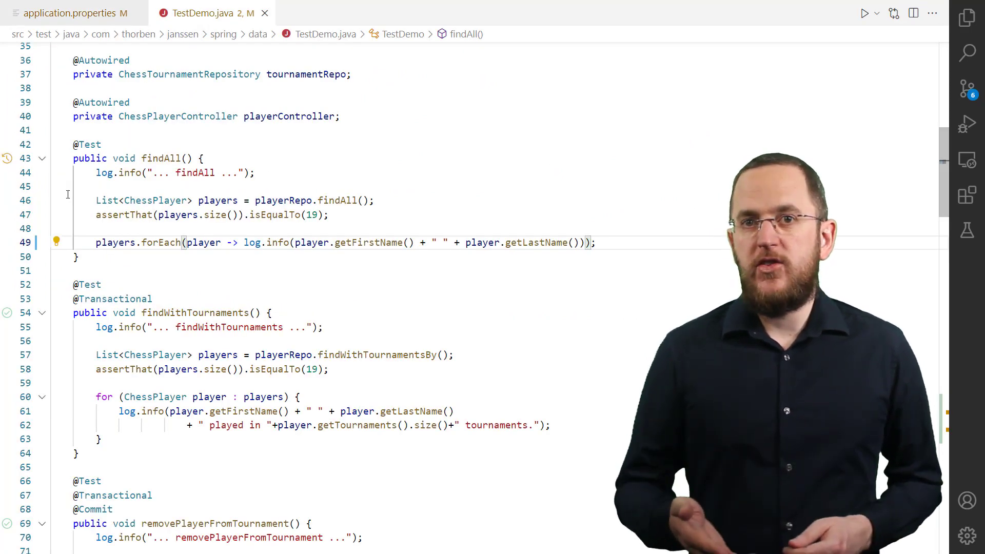
pyautogui.click(865, 12)
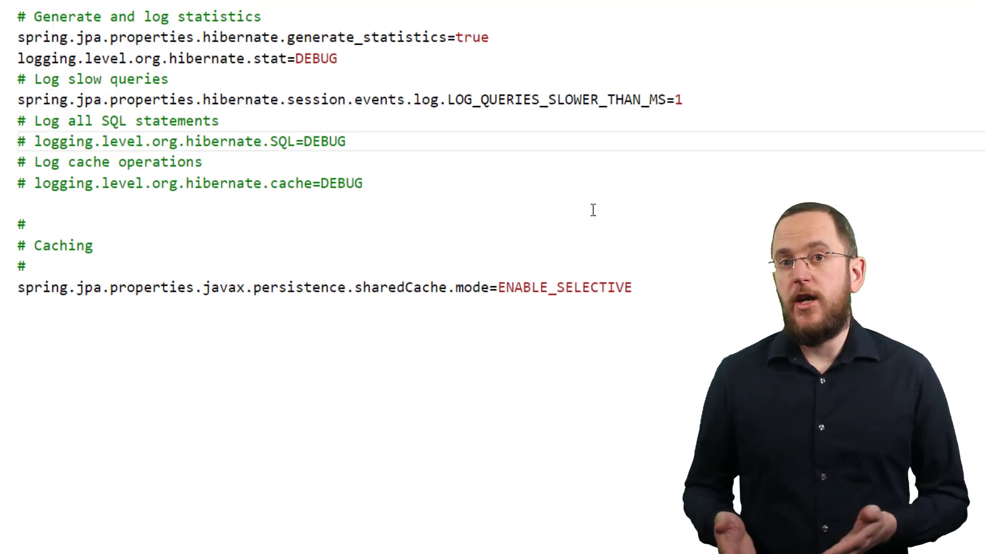
# Highlight the SlowQuery entry in the test log output, then return to application.properties.
pyautogui.click(212, 13)
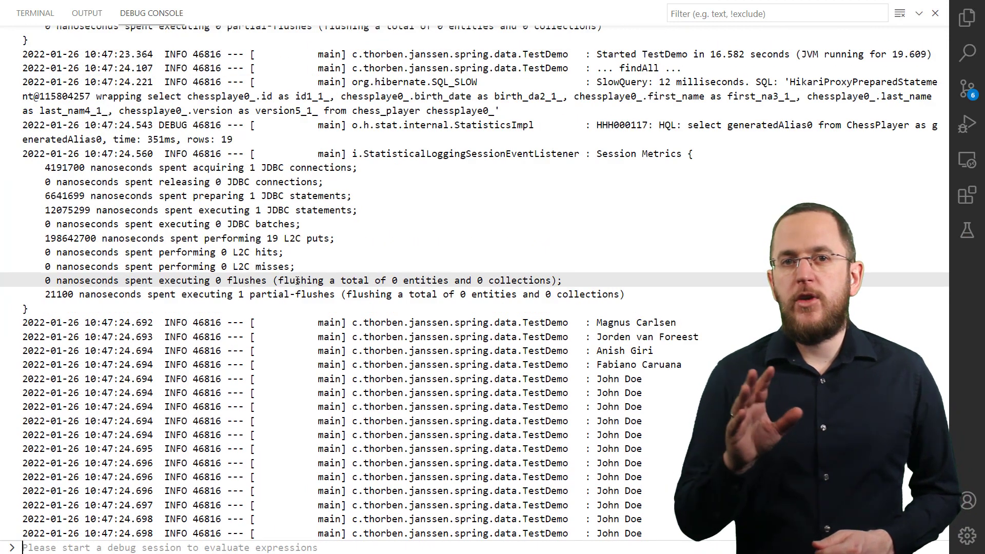
pyautogui.moveTo(596, 82); pyautogui.dragTo(497, 111)
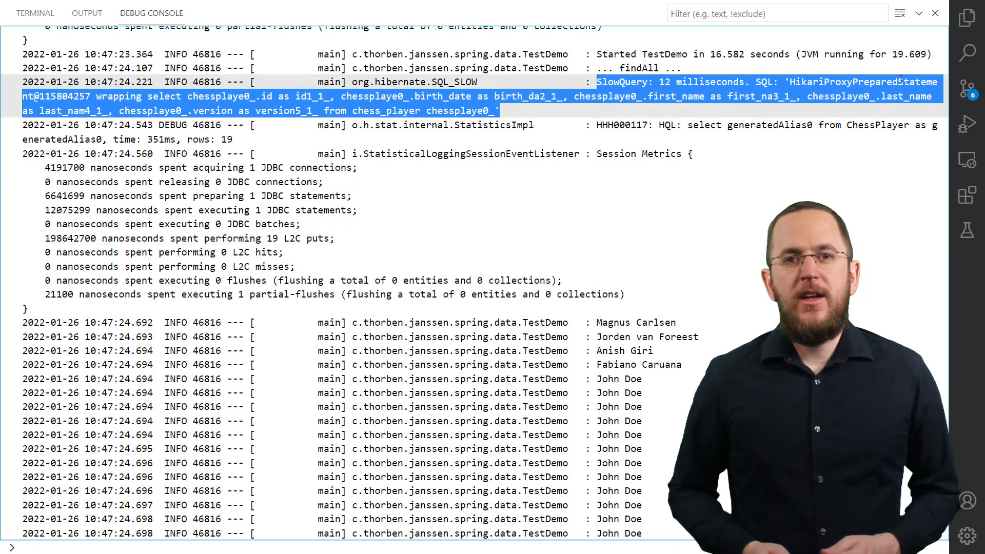
pyautogui.click(210, 12)
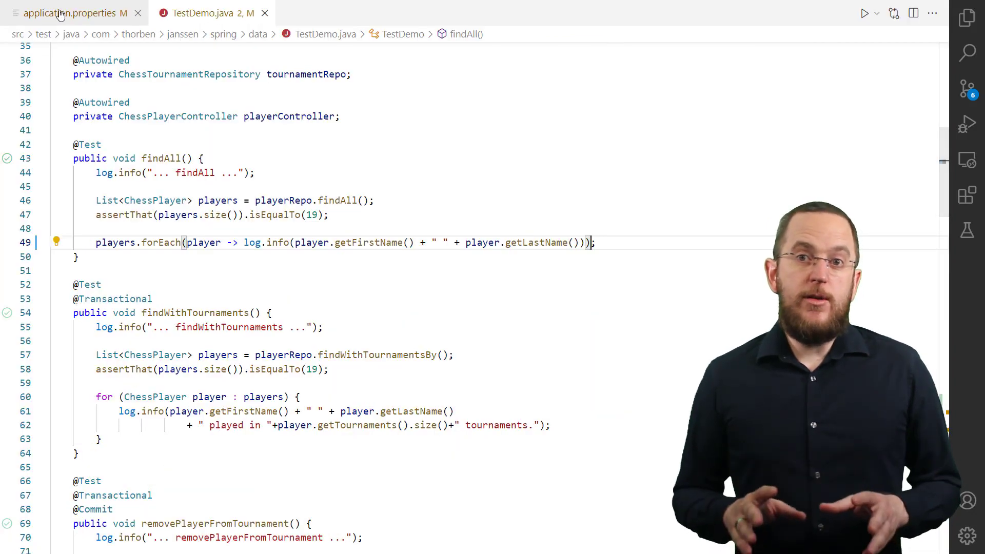
pyautogui.click(72, 12)
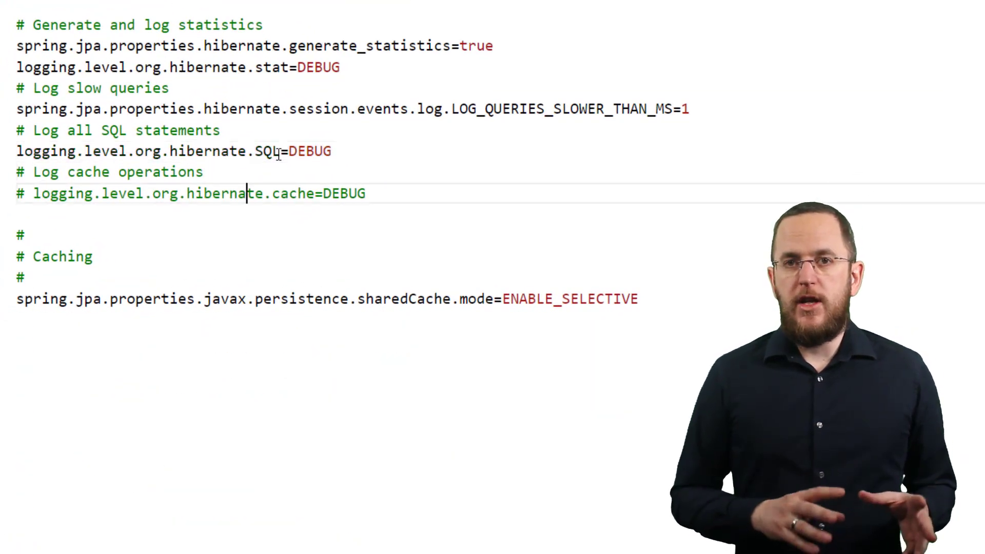